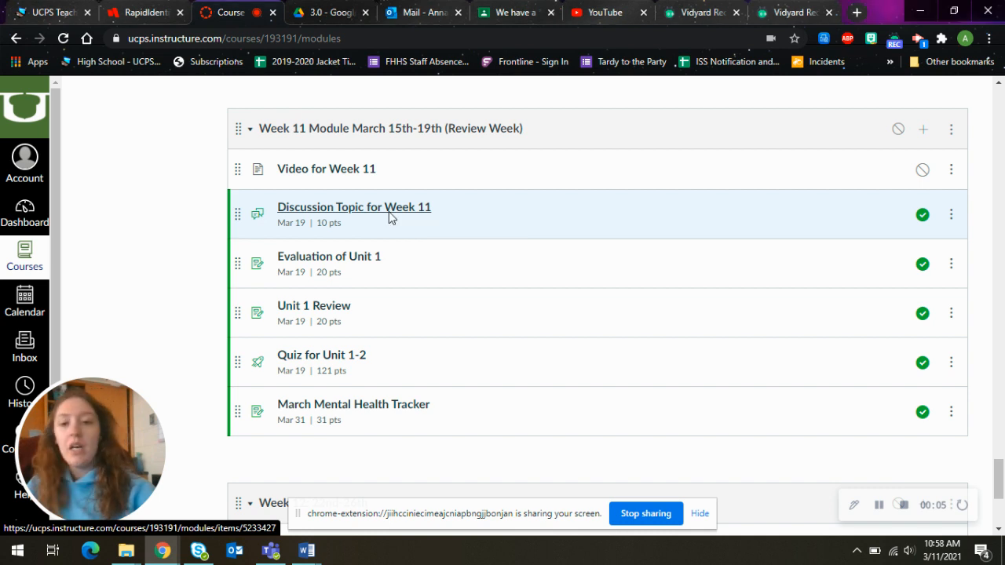
# Open 'Discussion Topic for Week 11' from the Week 11 module.
pyautogui.click(355, 206)
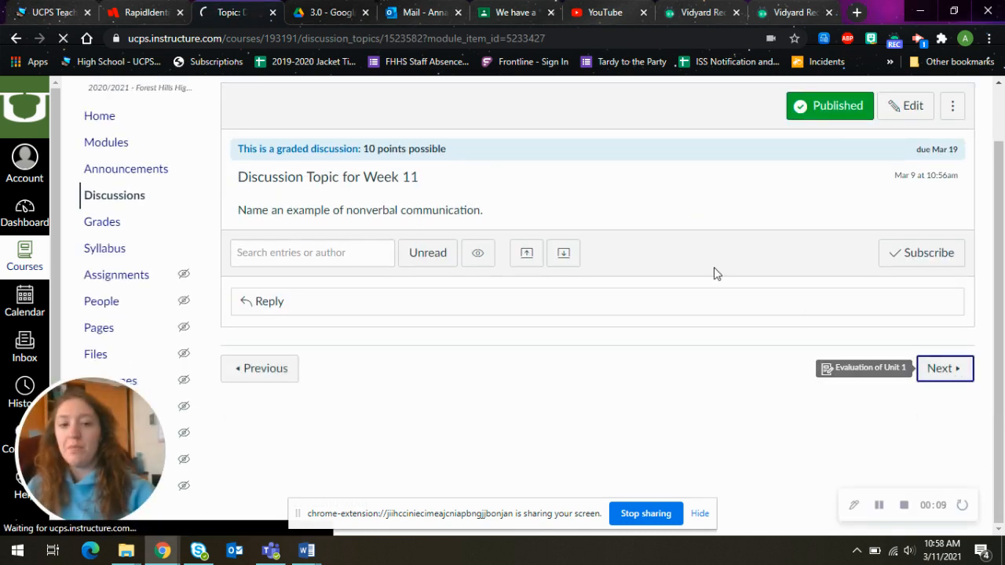
# Advance from the discussion past Evaluation of Unit 1 to the Unit 1-2 quiz page.
pyautogui.click(940, 368)
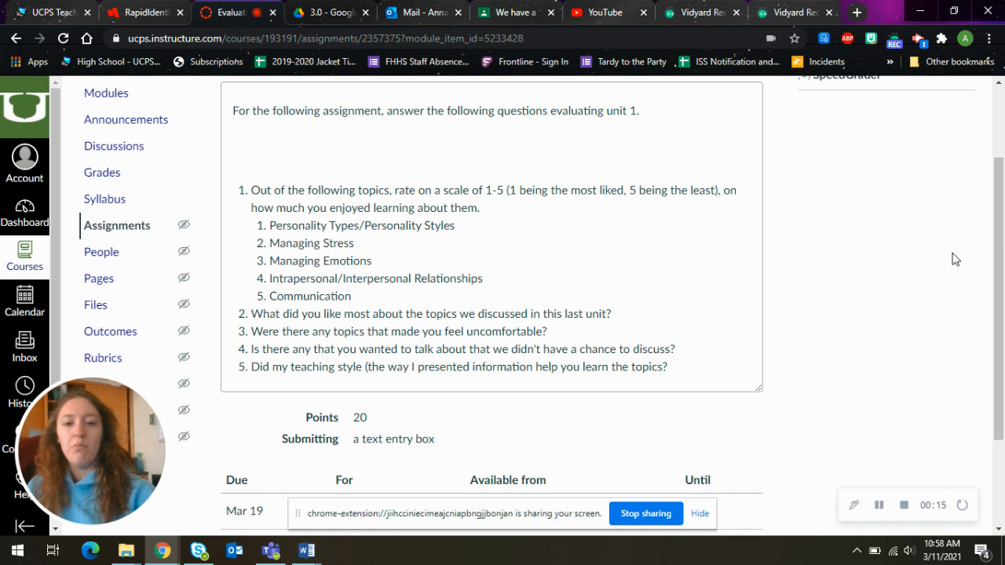
pyautogui.moveTo(702, 319)
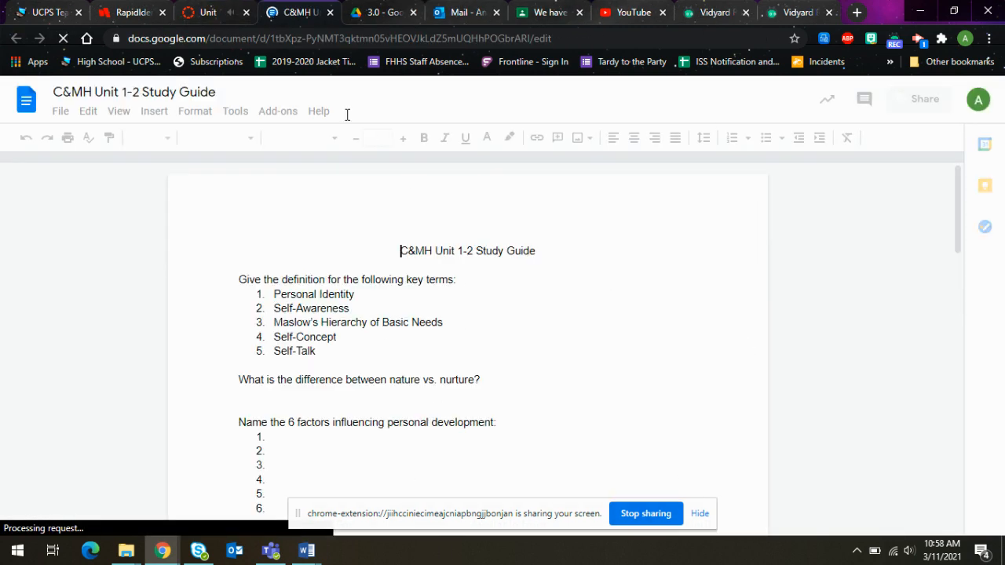
pyautogui.click(232, 12)
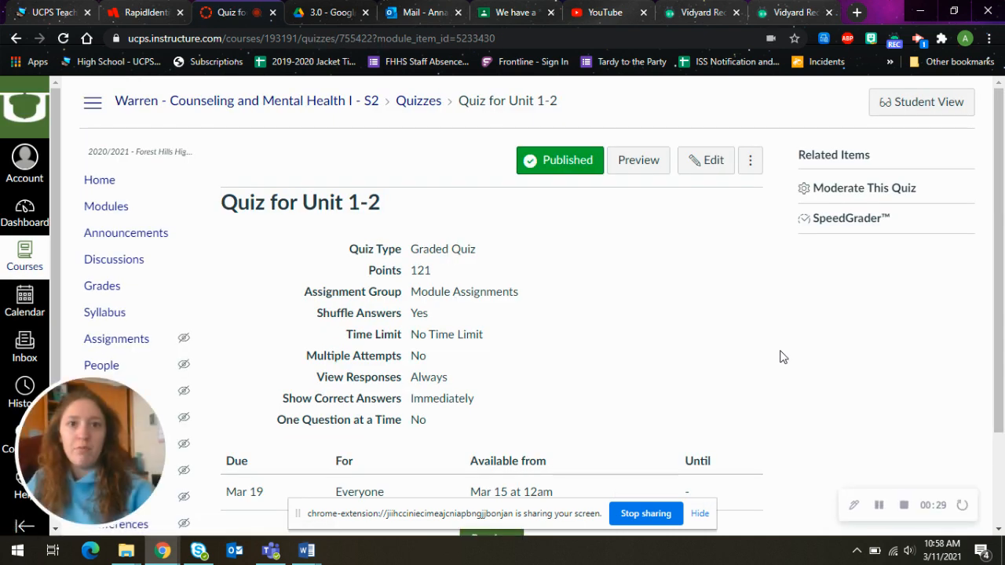
pyautogui.moveTo(607, 300)
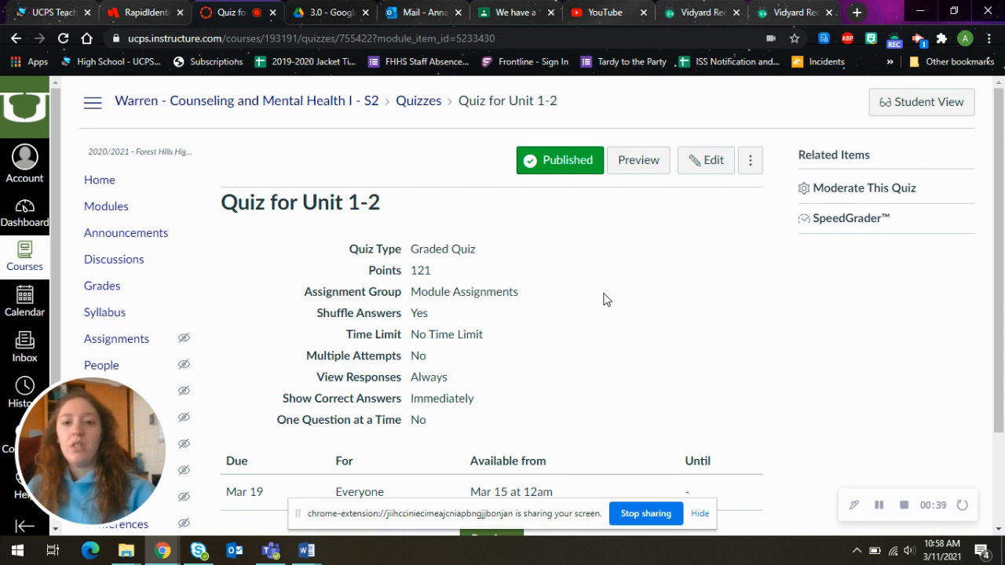
pyautogui.moveTo(518, 336)
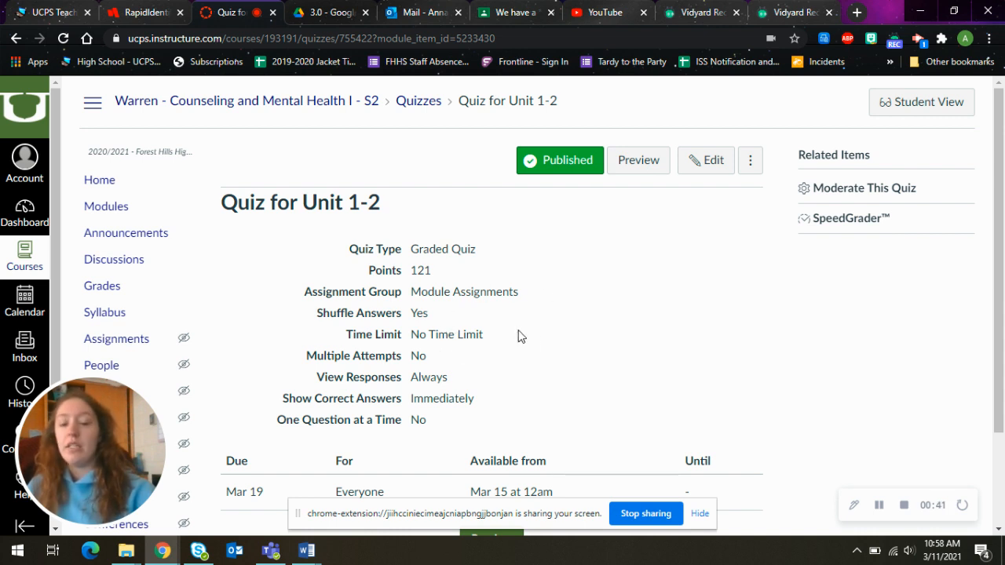
pyautogui.moveTo(532, 336)
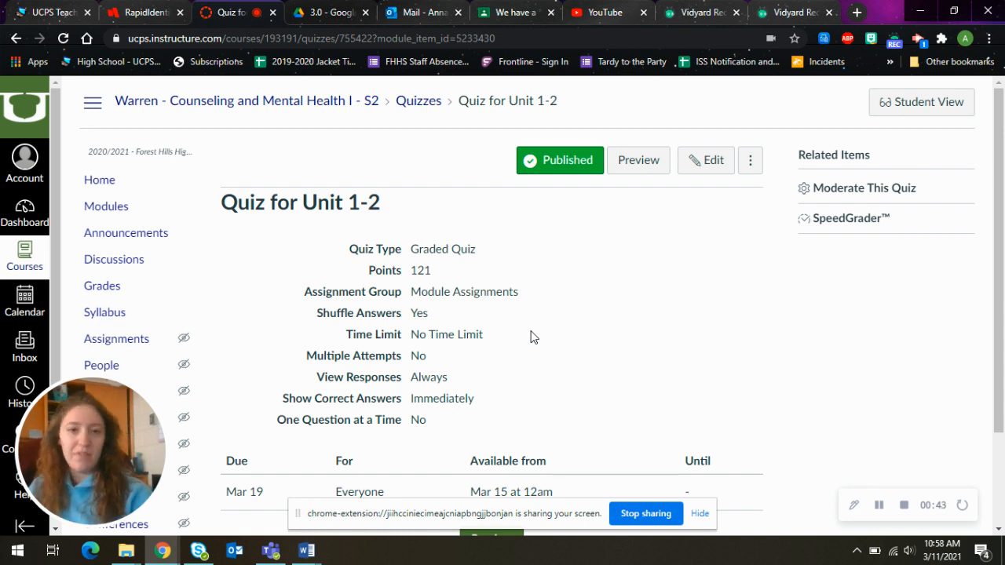